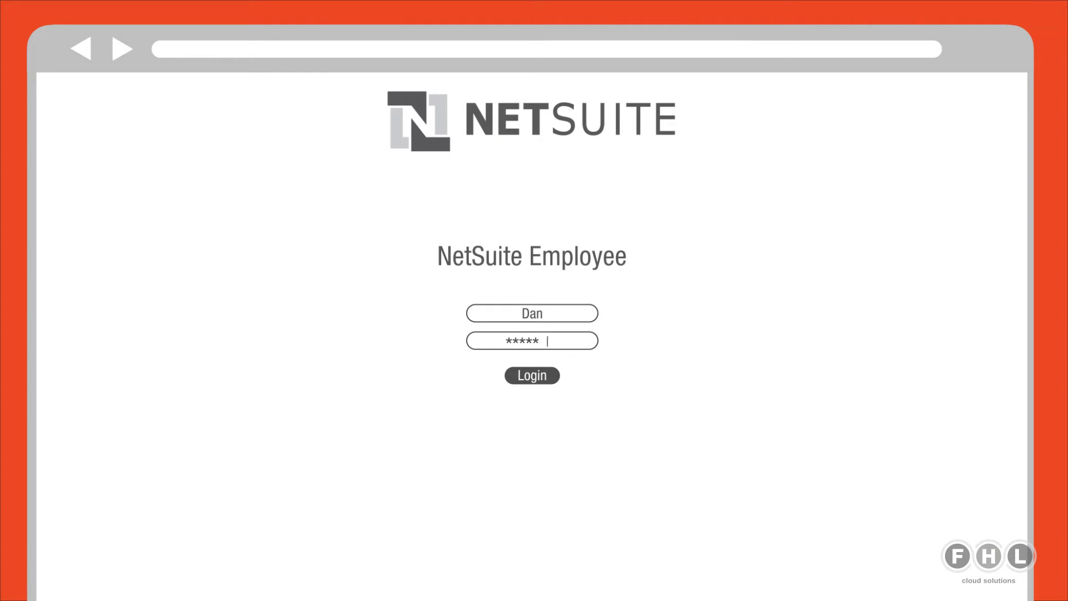
click(532, 376)
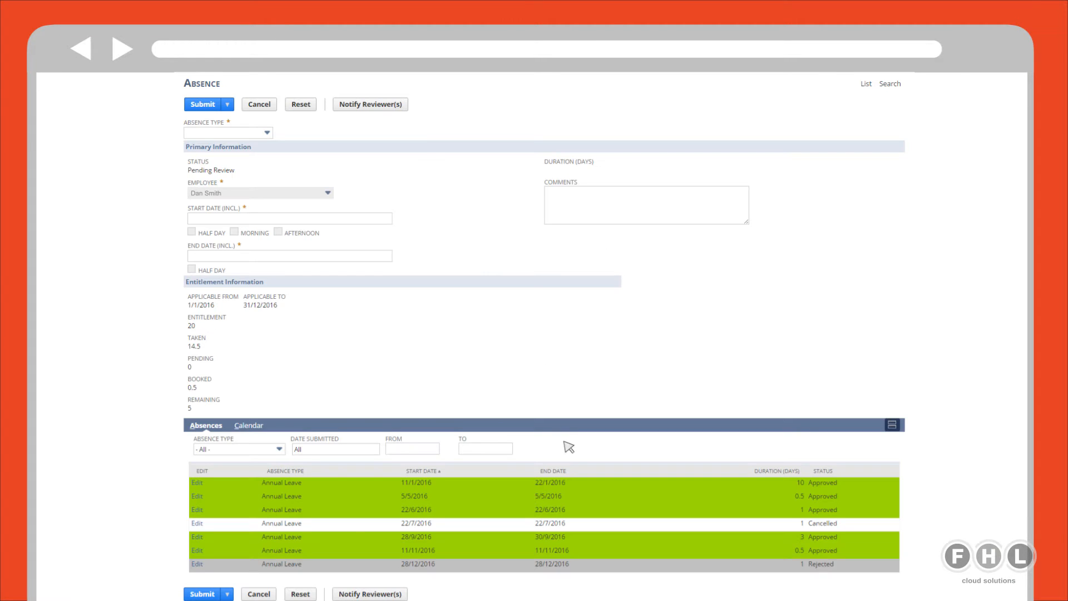
click(266, 132)
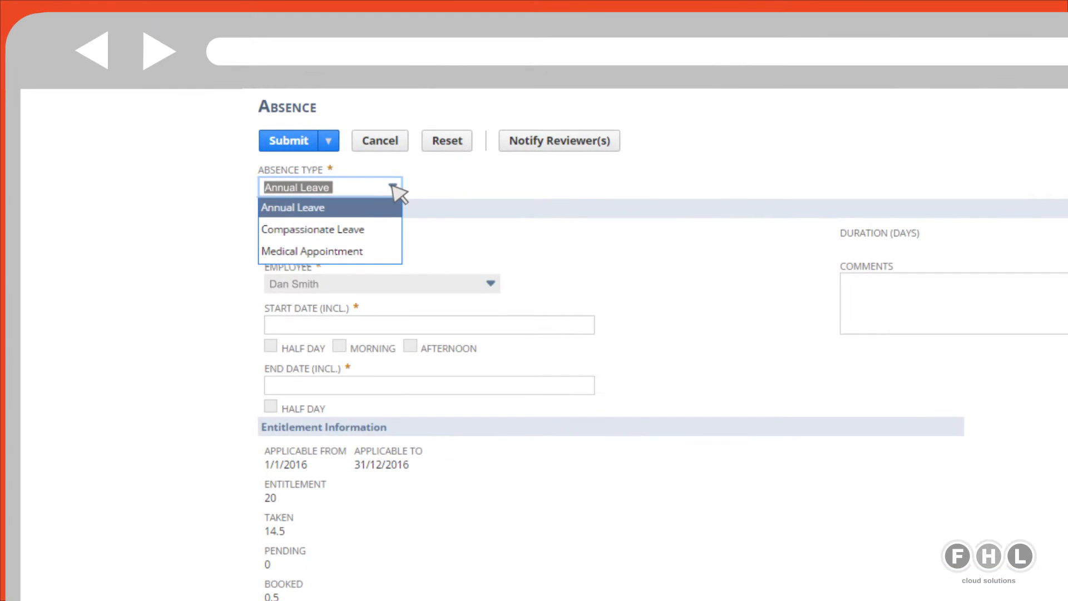
click(292, 208)
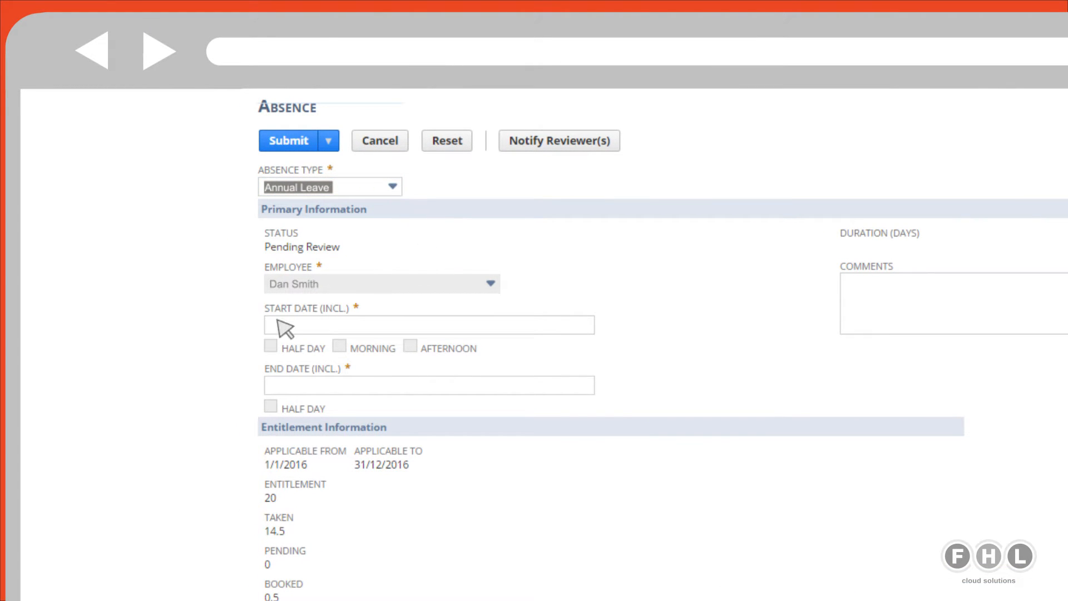
- Enter leave dates 3/12/2016 to 10/12/2016 and move down to the remaining request fields
text(3/12/2016)
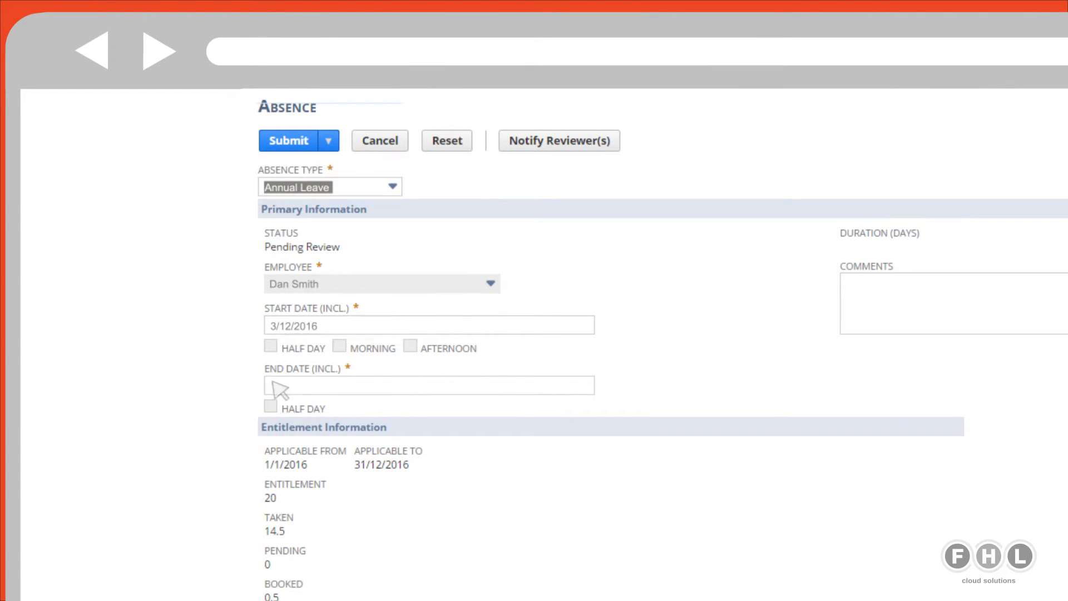
text(10/12/2016)
text(Holiday to spain)
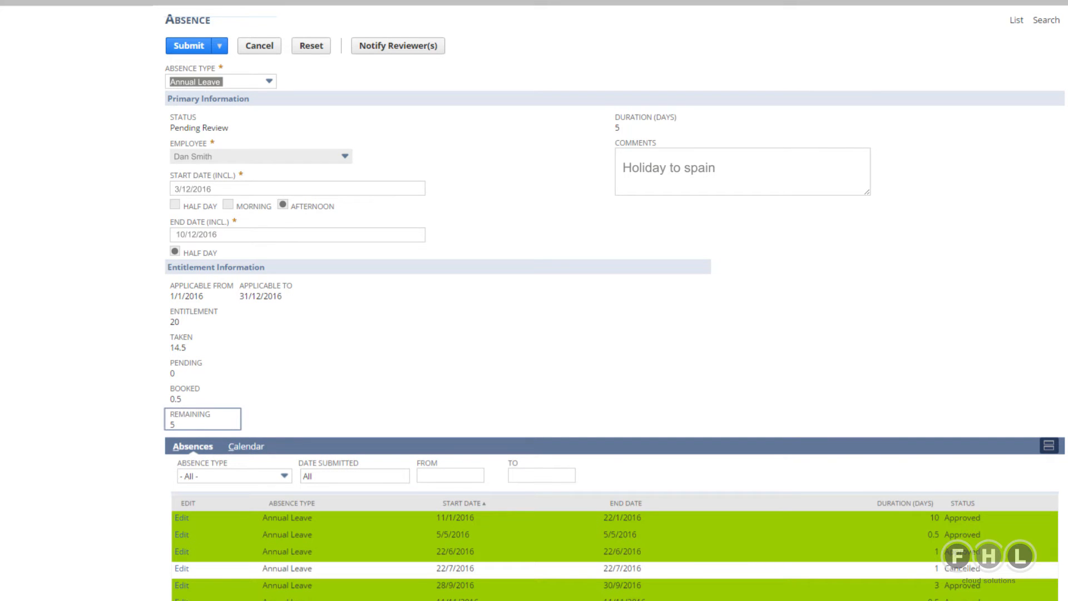
scroll(down, 3)
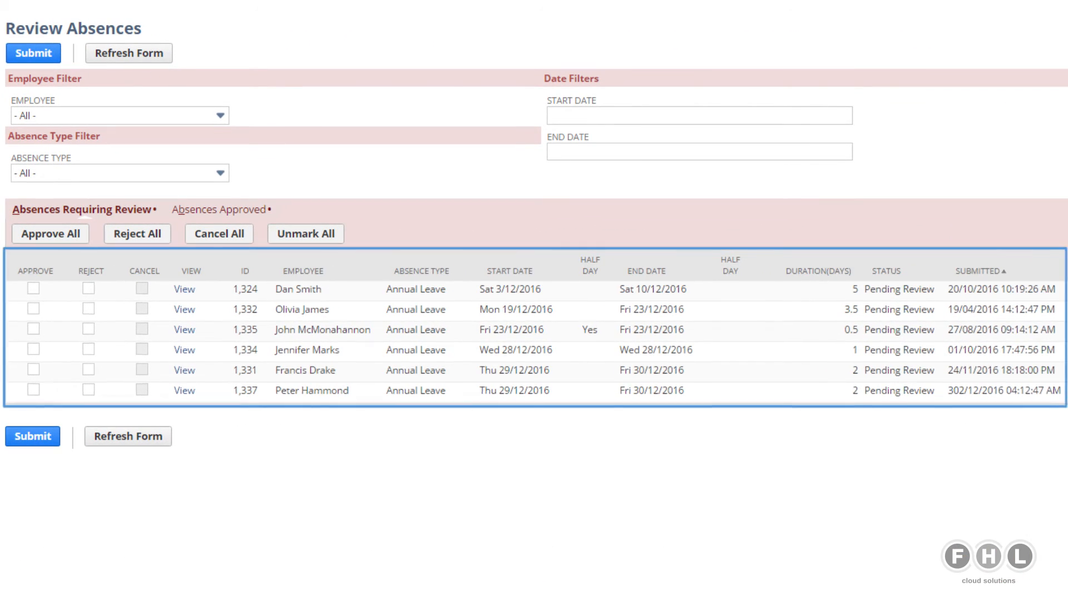
click(50, 233)
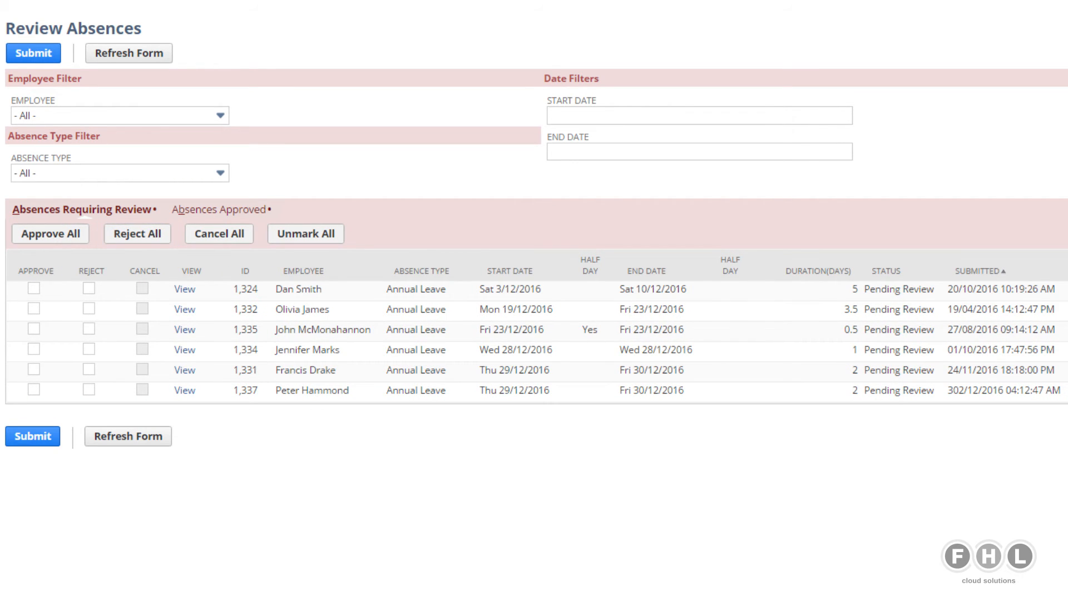
mouse_move(9, 259)
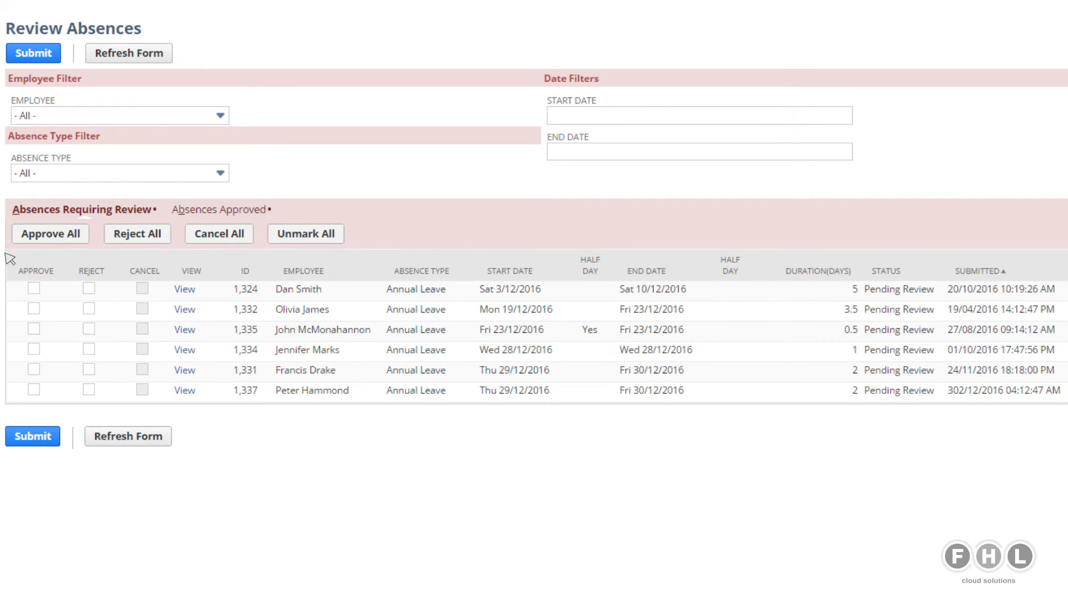
click(33, 288)
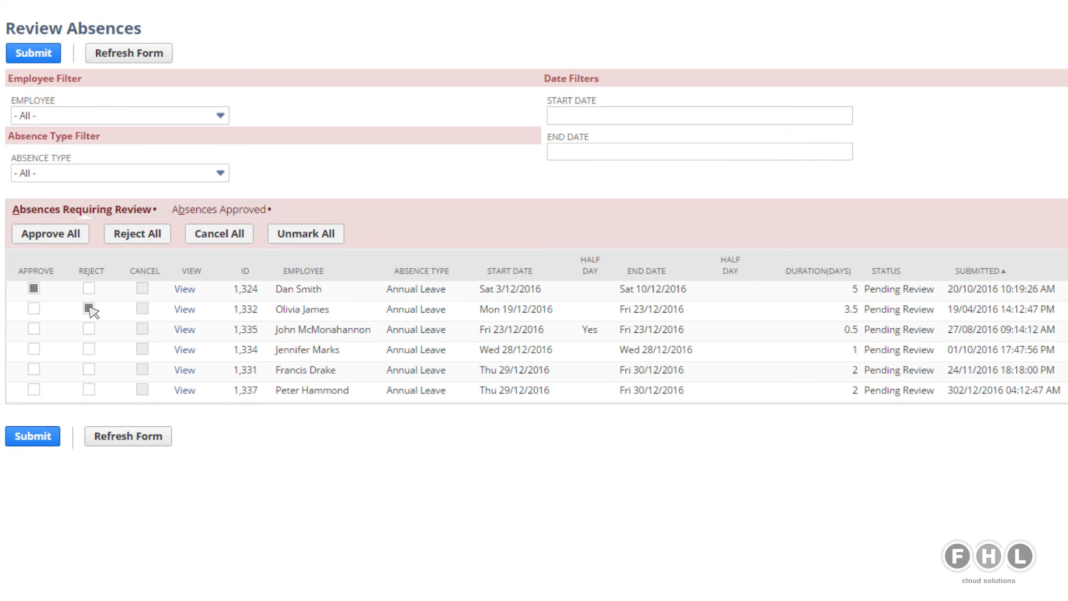